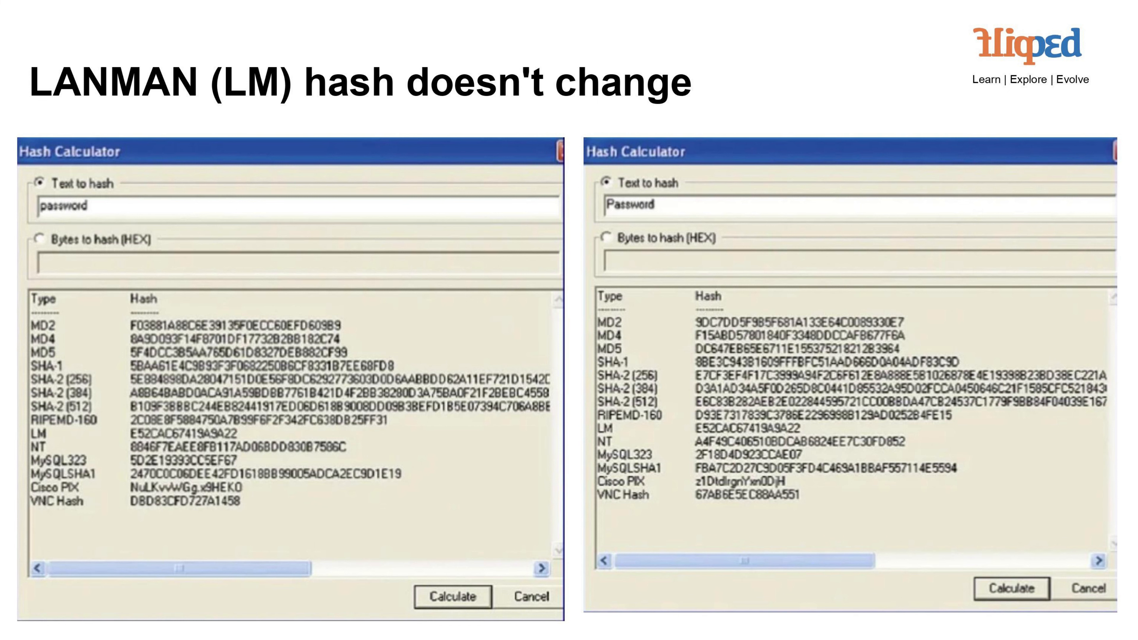
Advance the slideshow to the 'Windows 10 Password Settings' slide listing six password policies
{"action": "key", "text": "Right"}
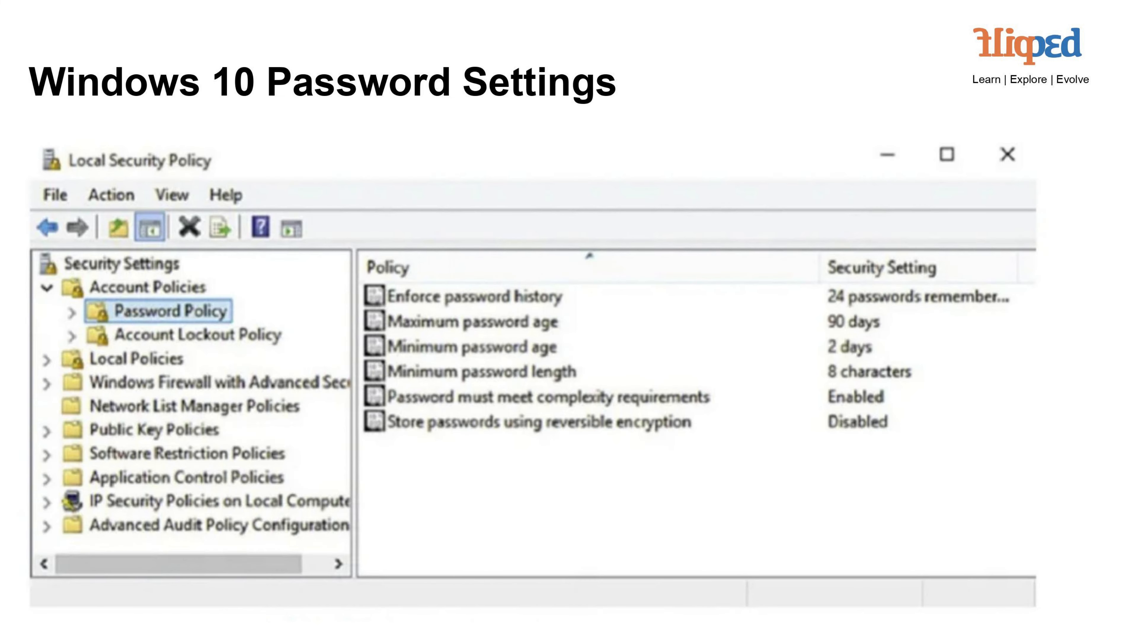